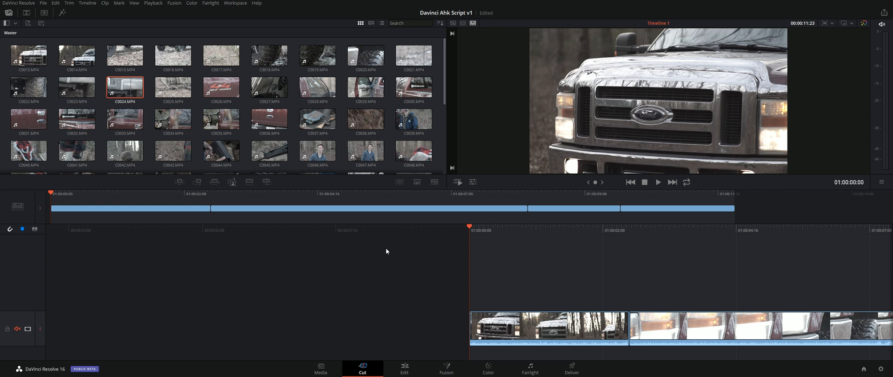
Split and trim the second truck clip at the playhead, shortening the timeline to 00:00:11:21
left_click(657, 181)
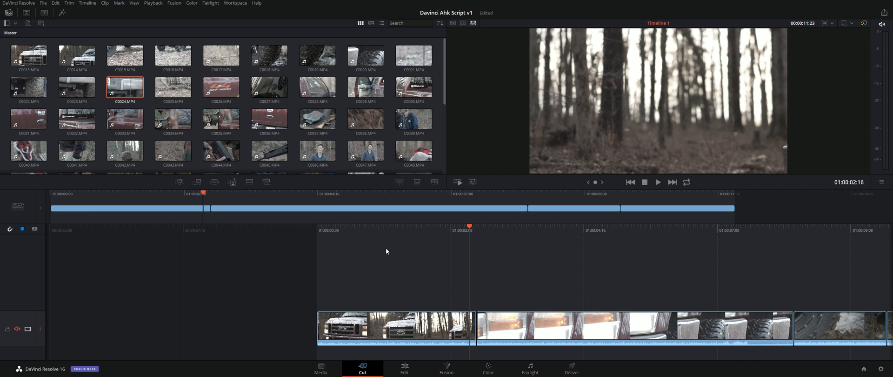
left_click(395, 327)
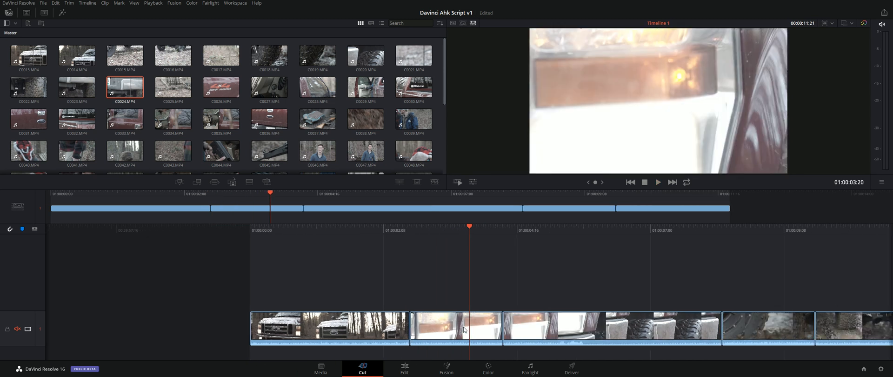
left_click(657, 181)
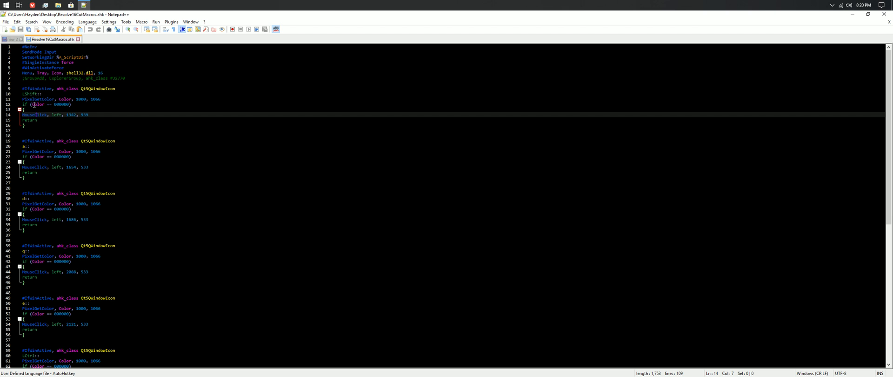
Review Resolve16CutMacros.ahk in Notepad++, then roll the second edit point later in Resolve
left_click(129, 156)
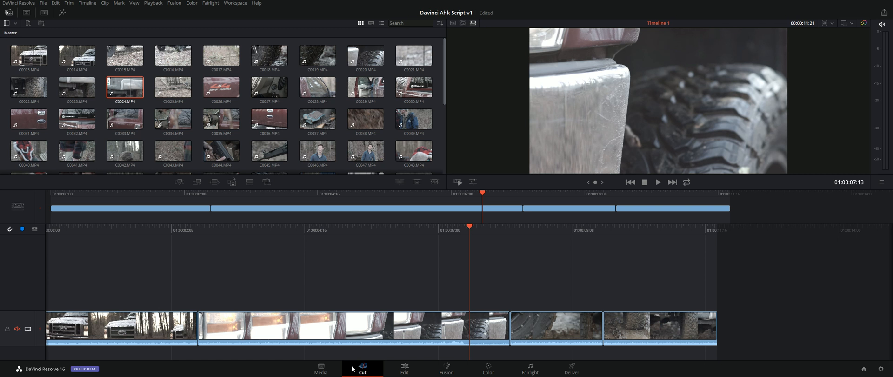
Test the trim shortcut on the Color page, then bring Resolve16CutMacros.ahk back in Notepad++
left_click(487, 368)
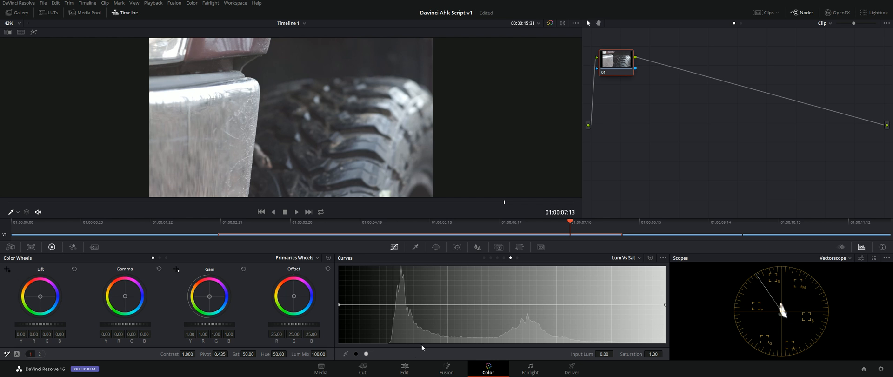
left_click(362, 368)
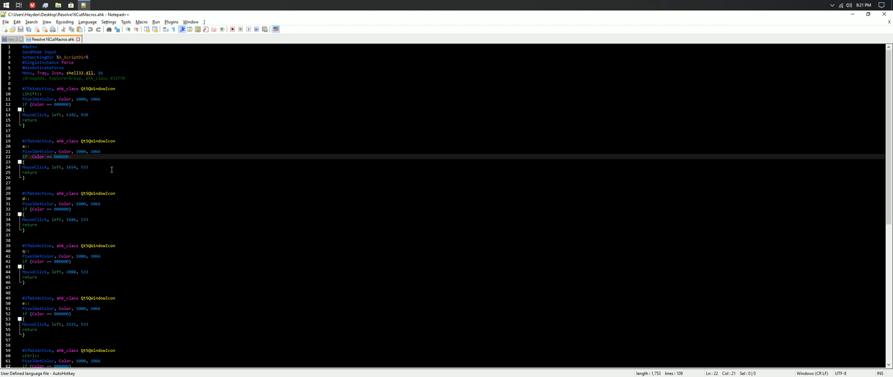
Scroll through the script's PixelGetColor and MouseClick blocks, then return to Resolve's Cut page
scroll("down", 3)
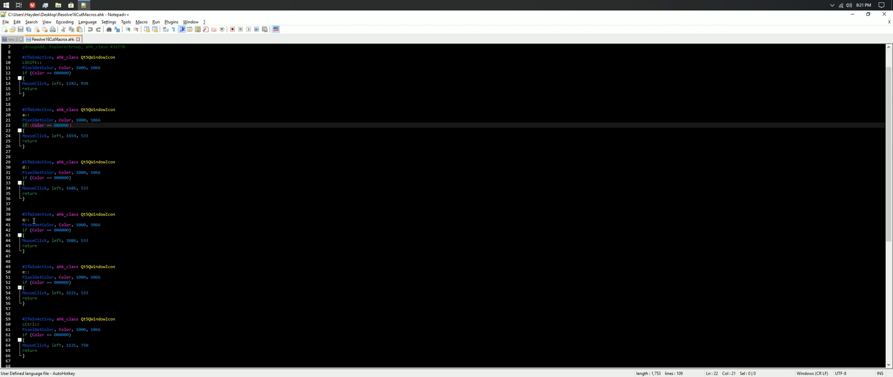
scroll("down", 3)
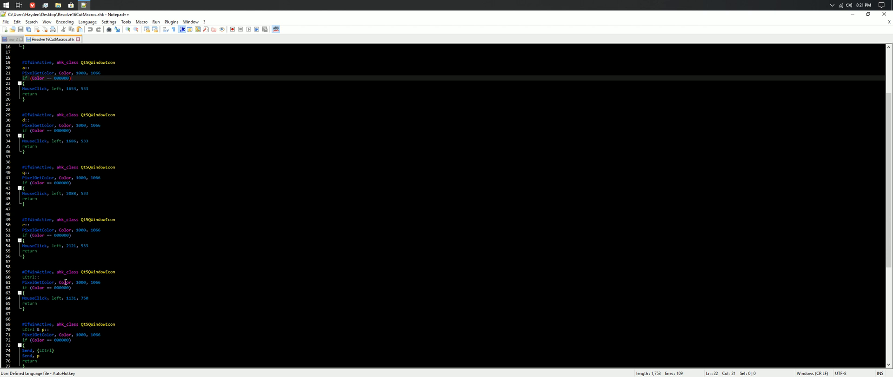
scroll("down", 3)
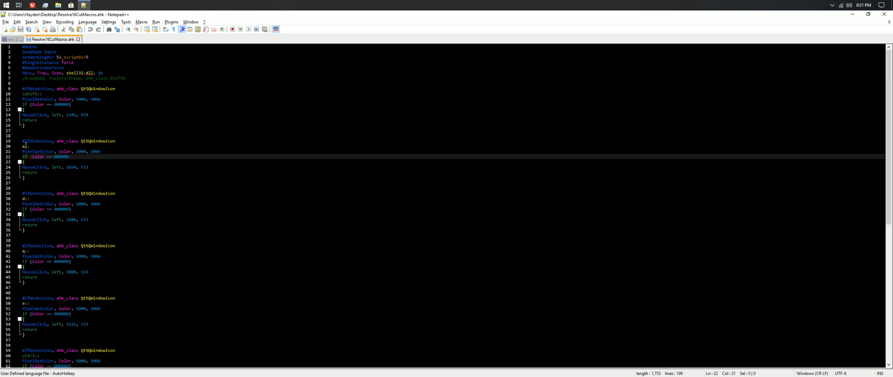
scroll("down", 3)
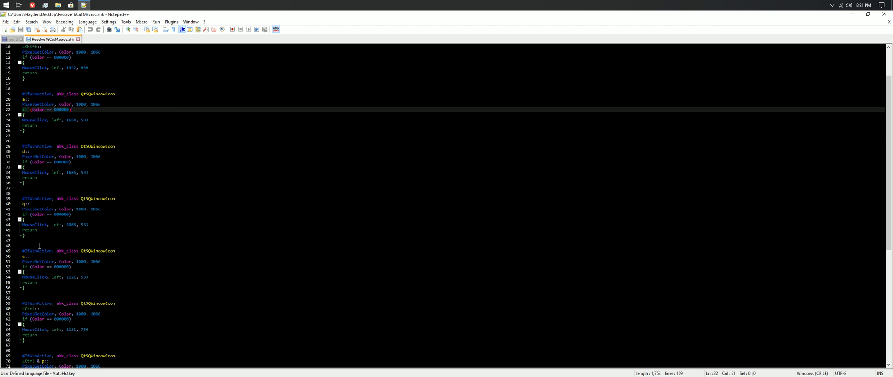
scroll("down", 3)
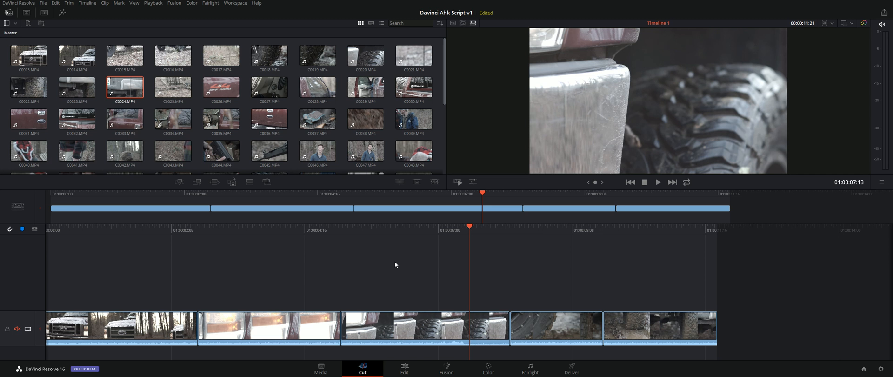
mouse_move(274, 196)
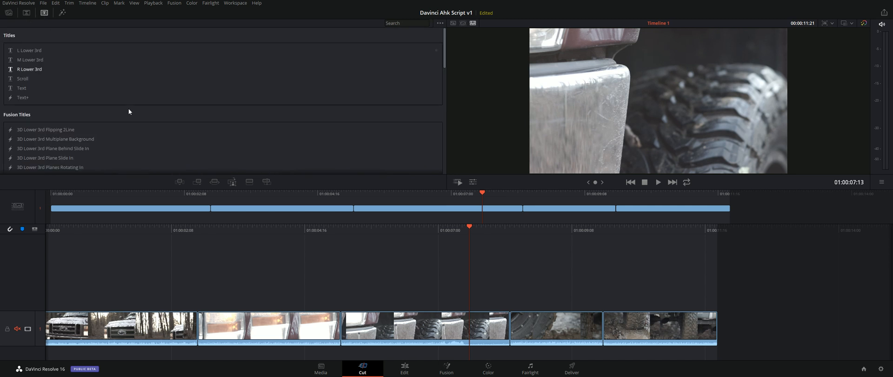
left_click(7, 12)
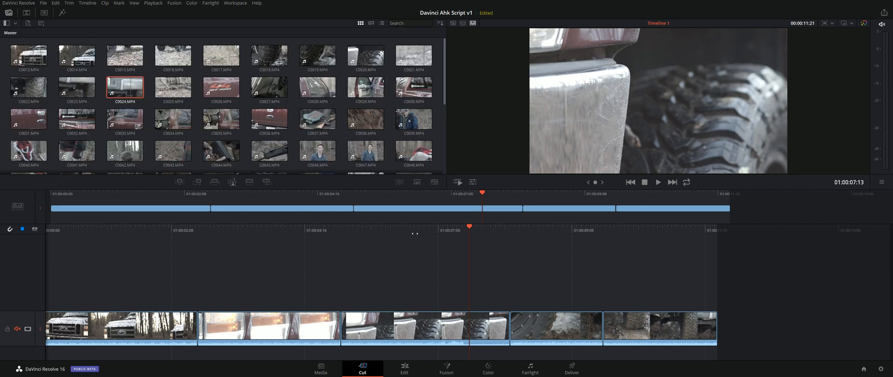
mouse_move(494, 311)
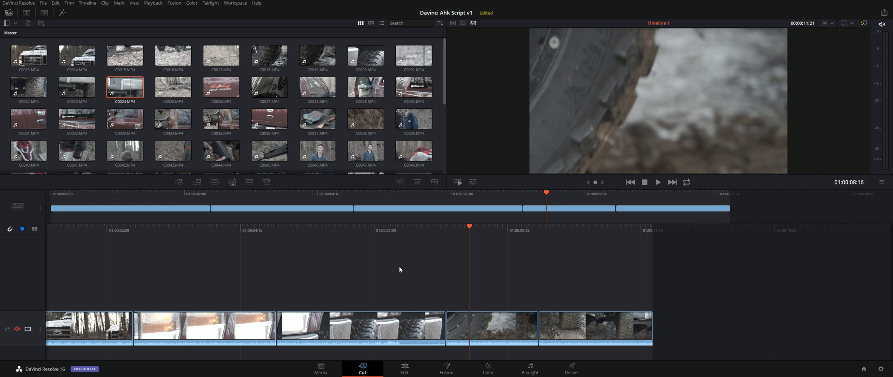
mouse_move(179, 182)
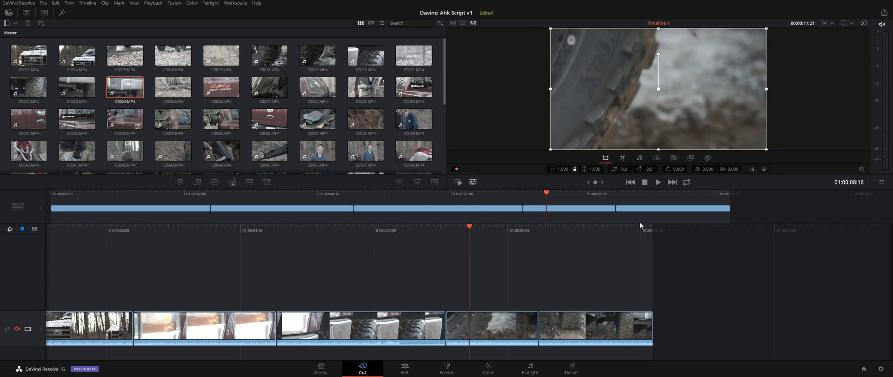
mouse_move(639, 225)
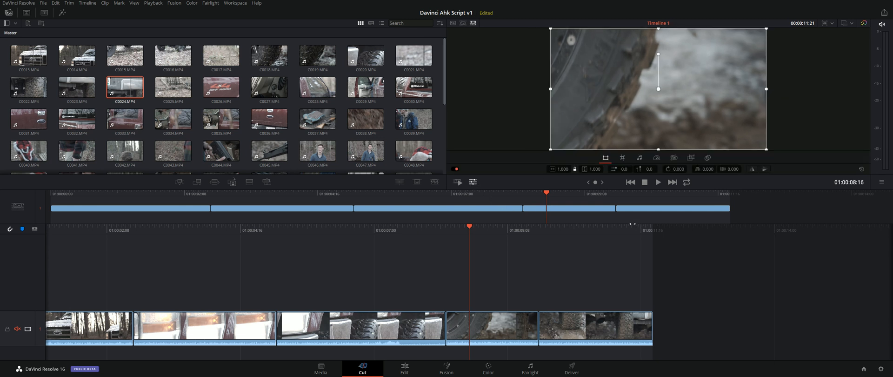
mouse_move(639, 158)
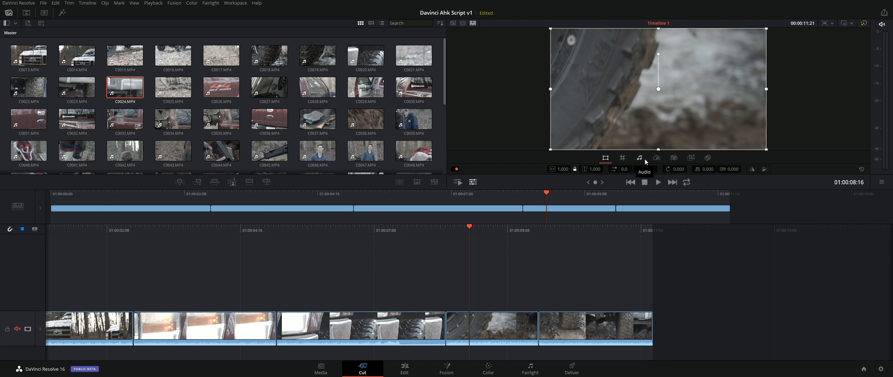
Open the viewer's stabilization tools, showing Stabilizer and Lens Correction for the muddy tire shot
left_click(672, 158)
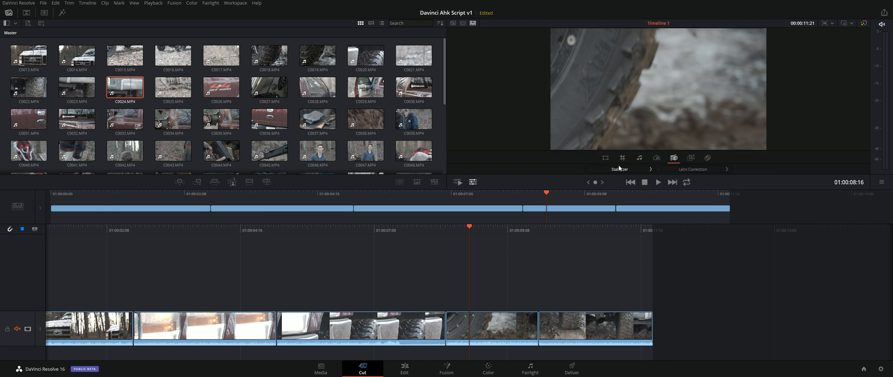